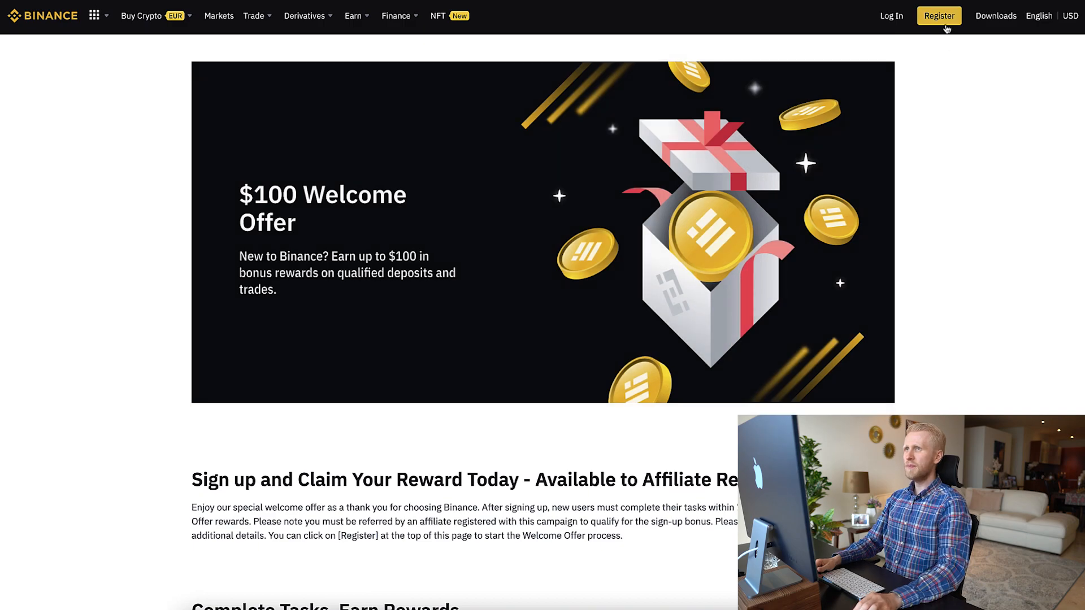
Open the registration page and search 'india' in the Country/Area of Residence list.
click(938, 15)
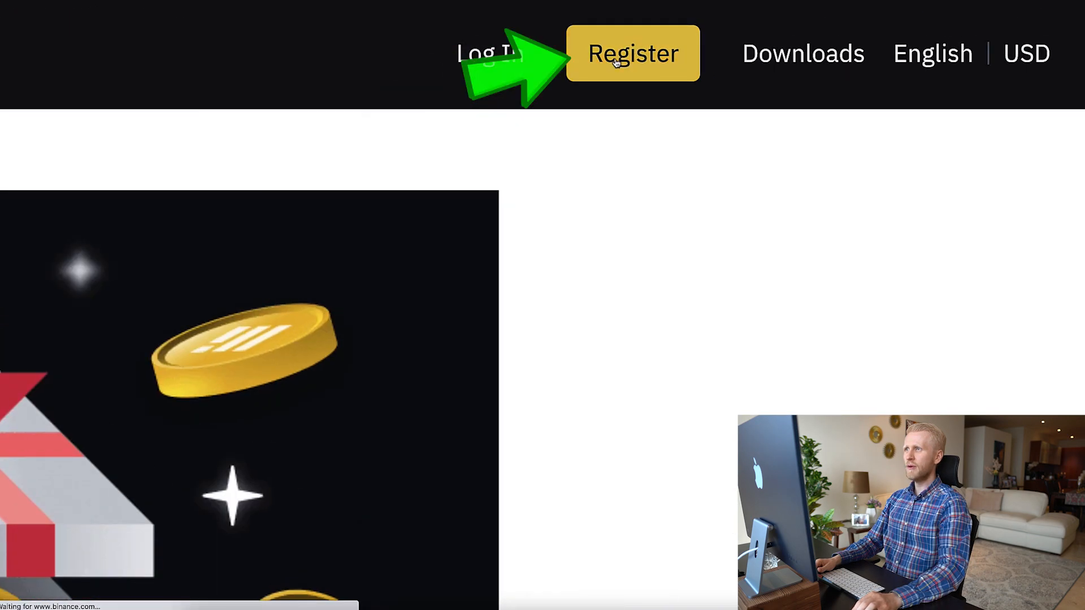
click(631, 53)
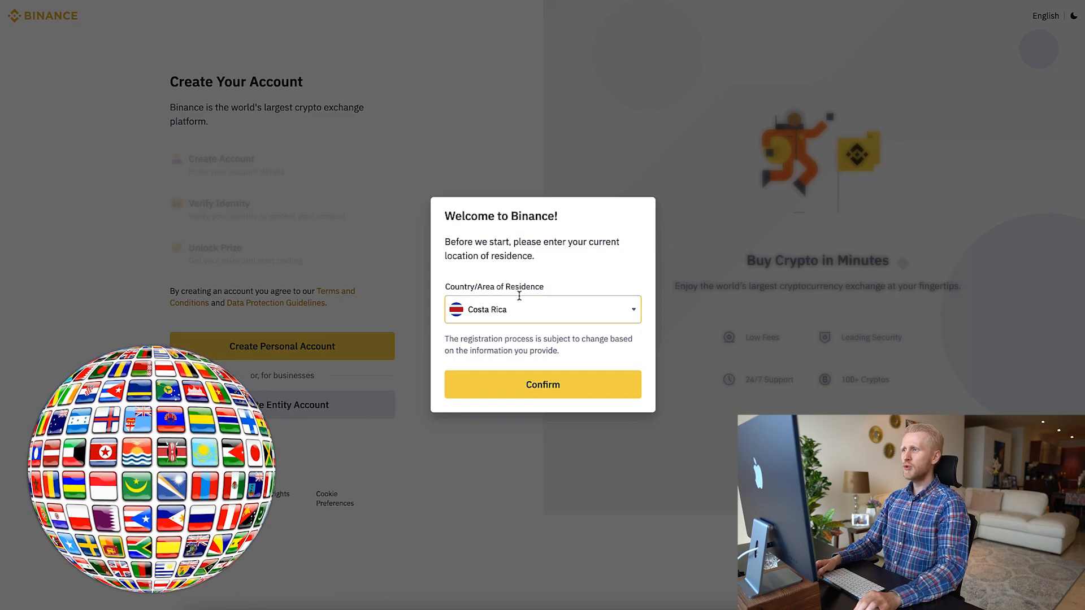
click(542, 309)
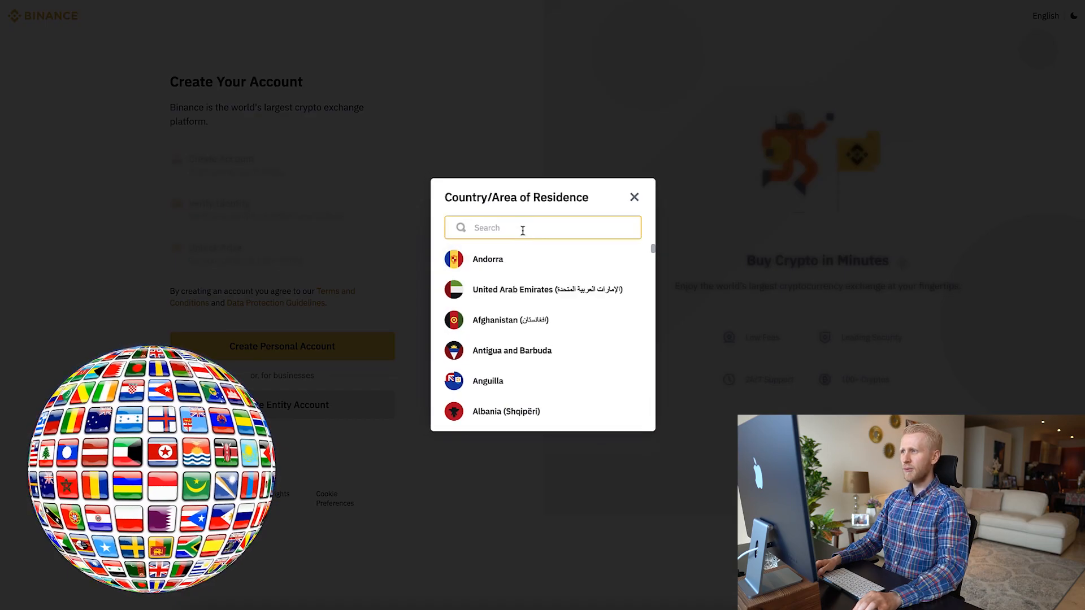
text(india)
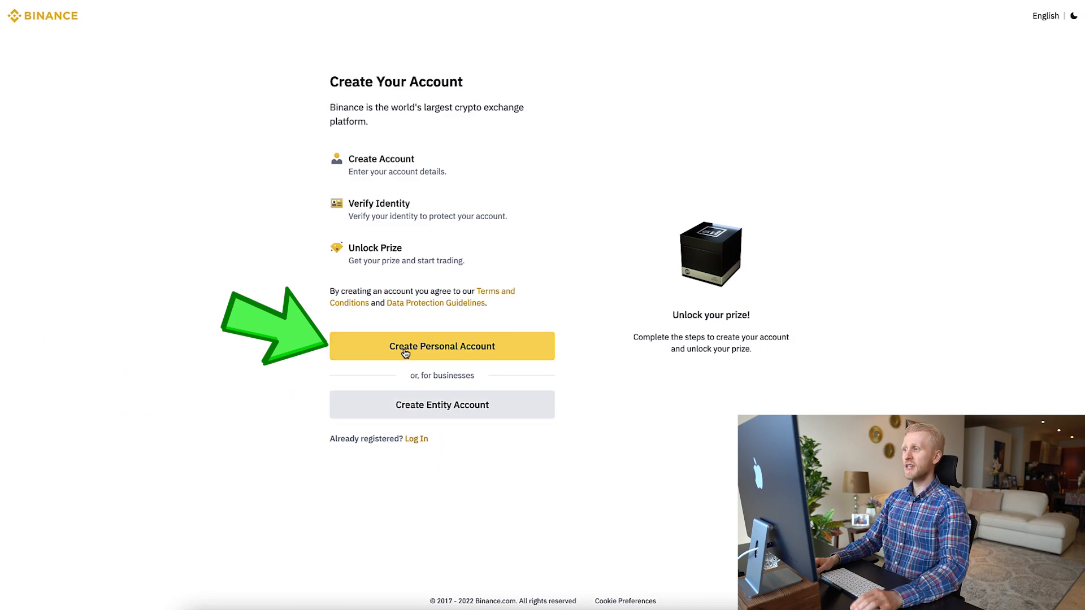
Choose a personal account, enter email and password, and submit the sign-up form.
click(441, 345)
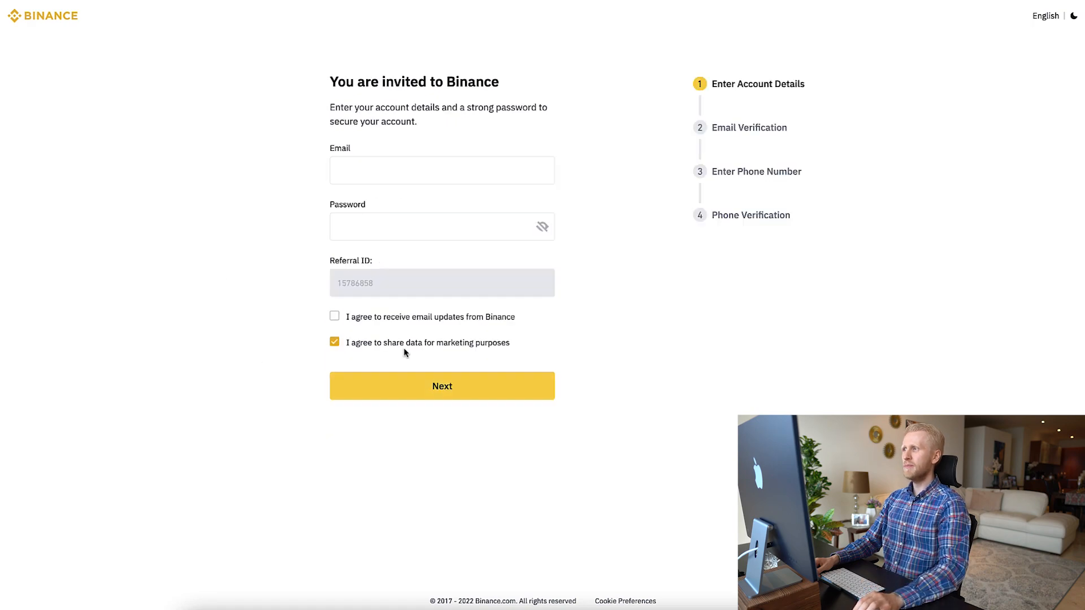
click(441, 169)
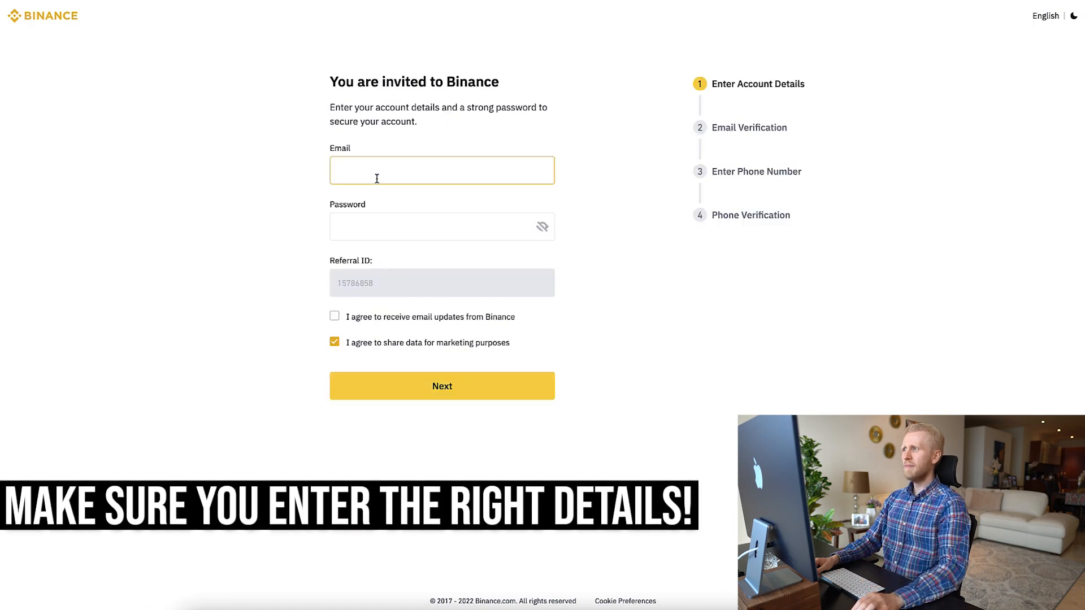
mouse_move(388, 283)
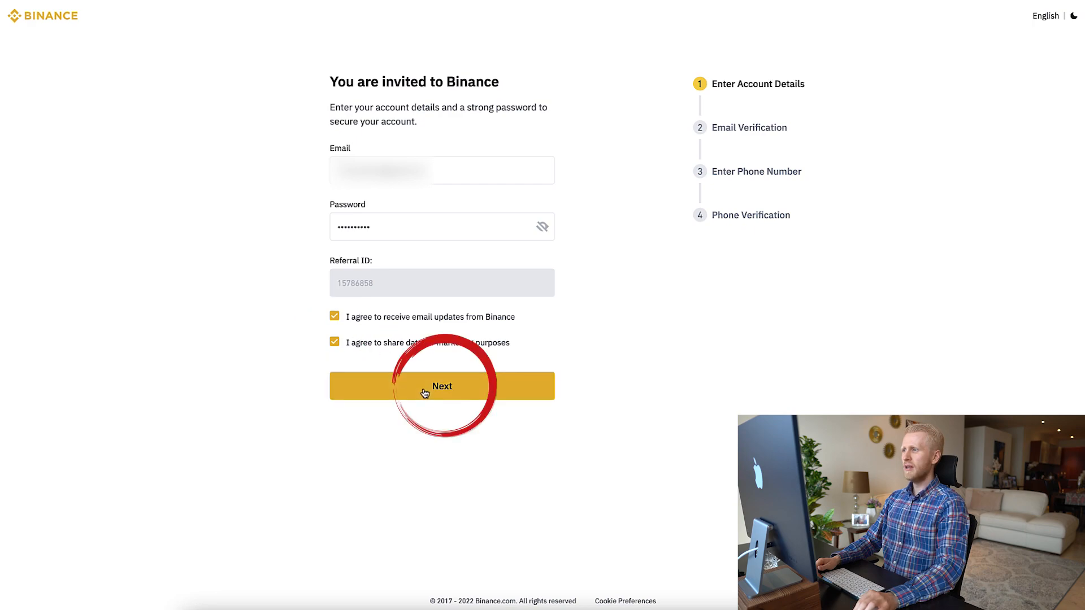
click(441, 386)
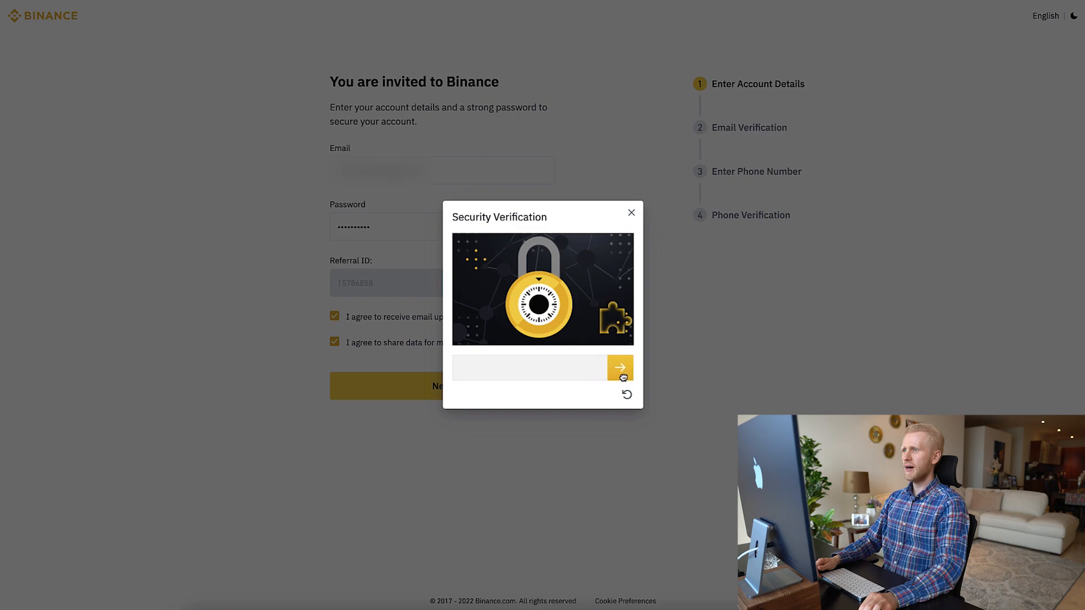
click(619, 367)
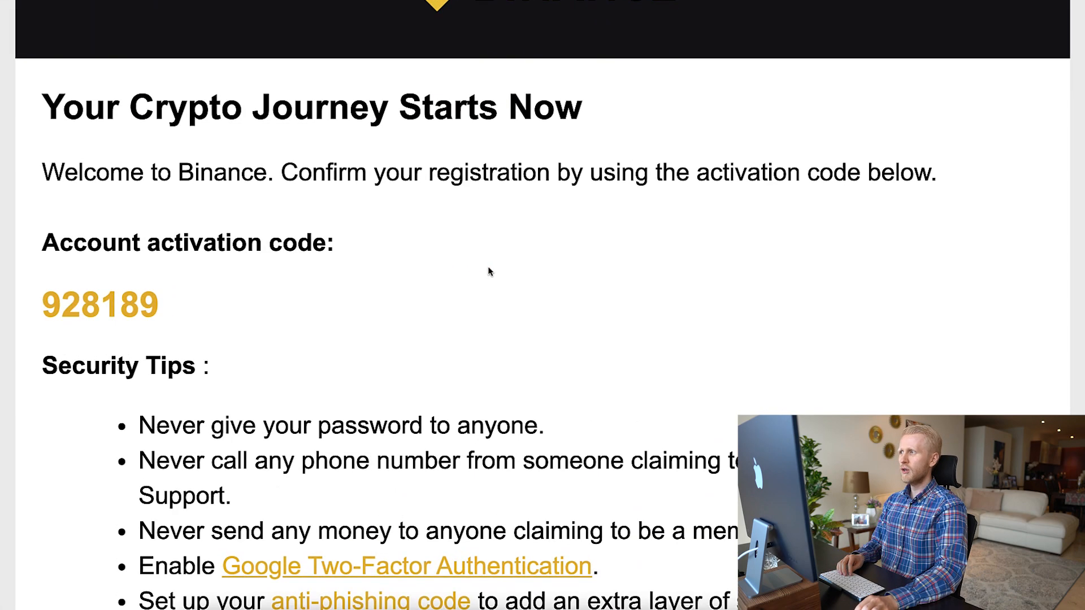
right_click(100, 304)
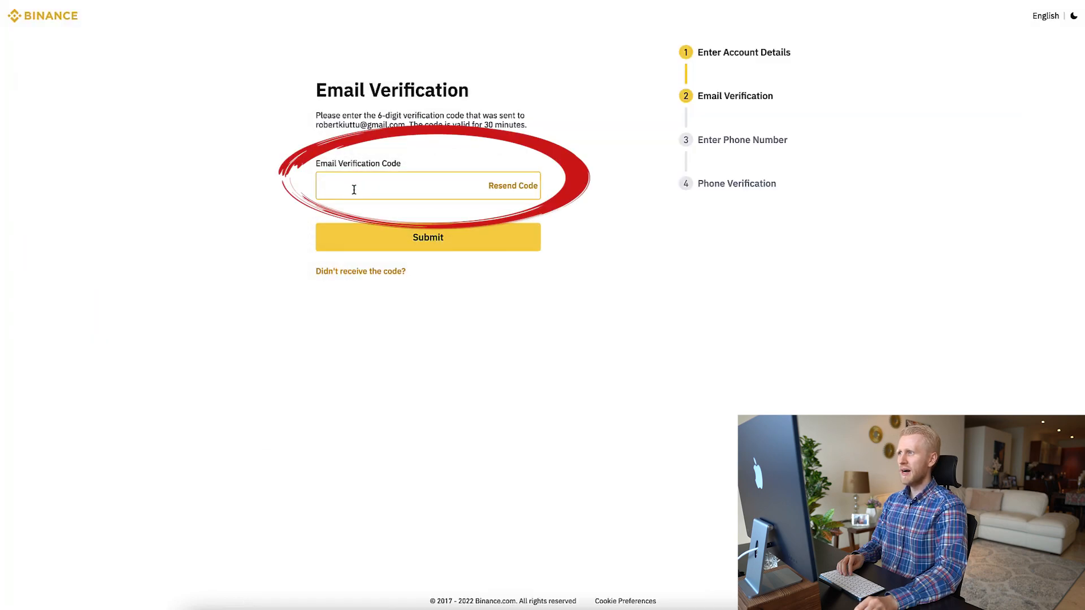
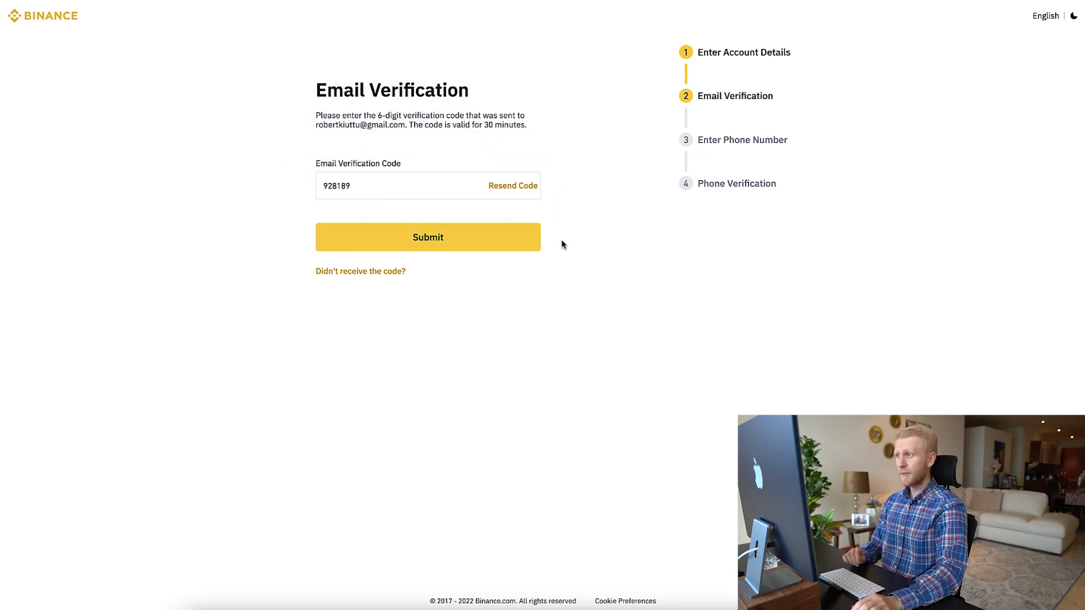
mouse_move(364, 276)
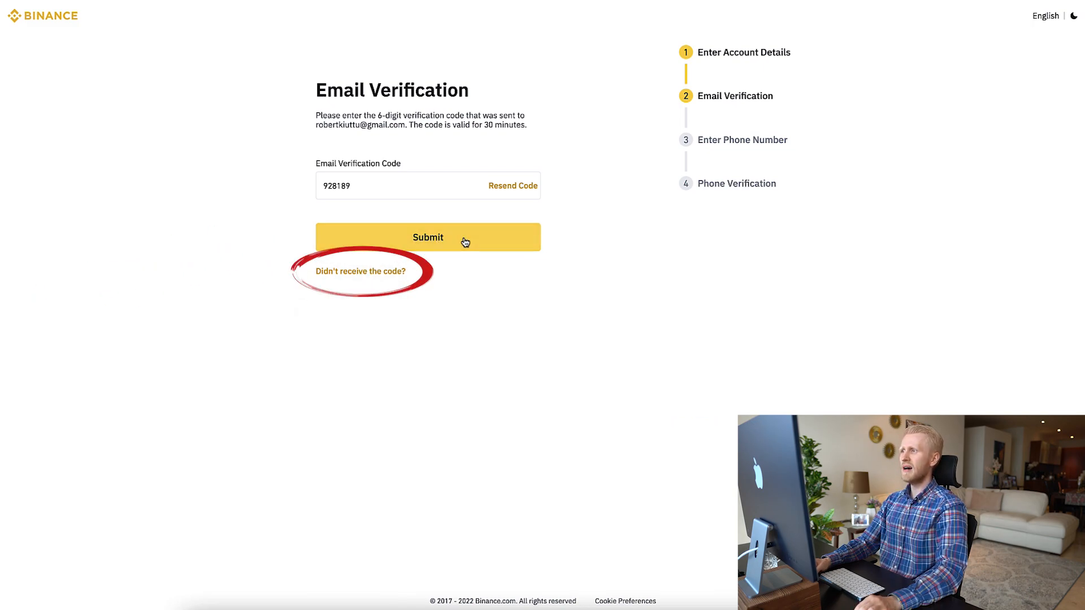
click(427, 238)
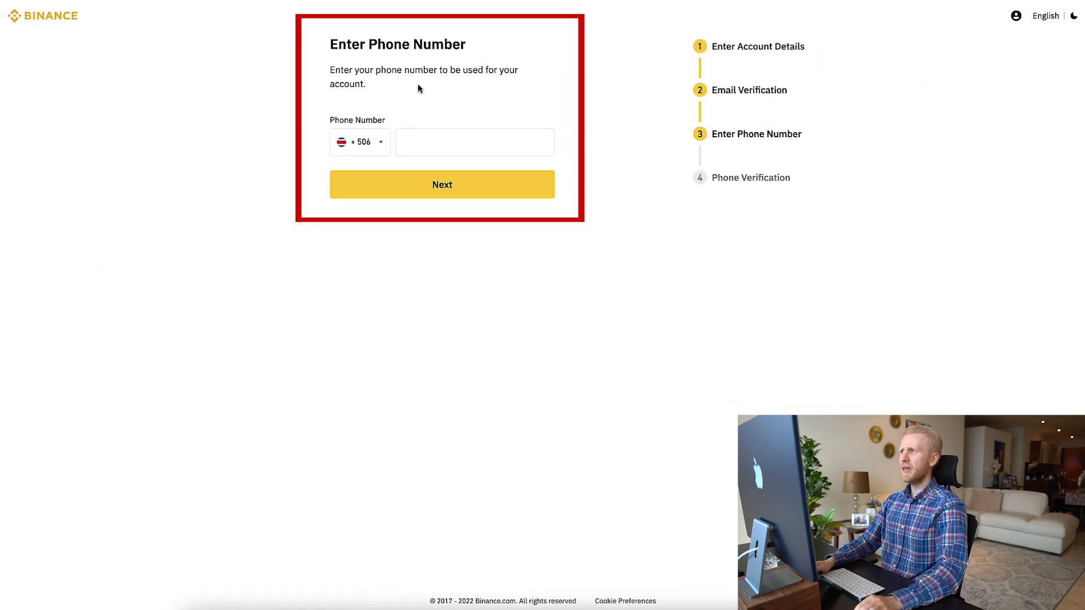
Enter the phone number, request the SMS code, and submit it.
click(474, 142)
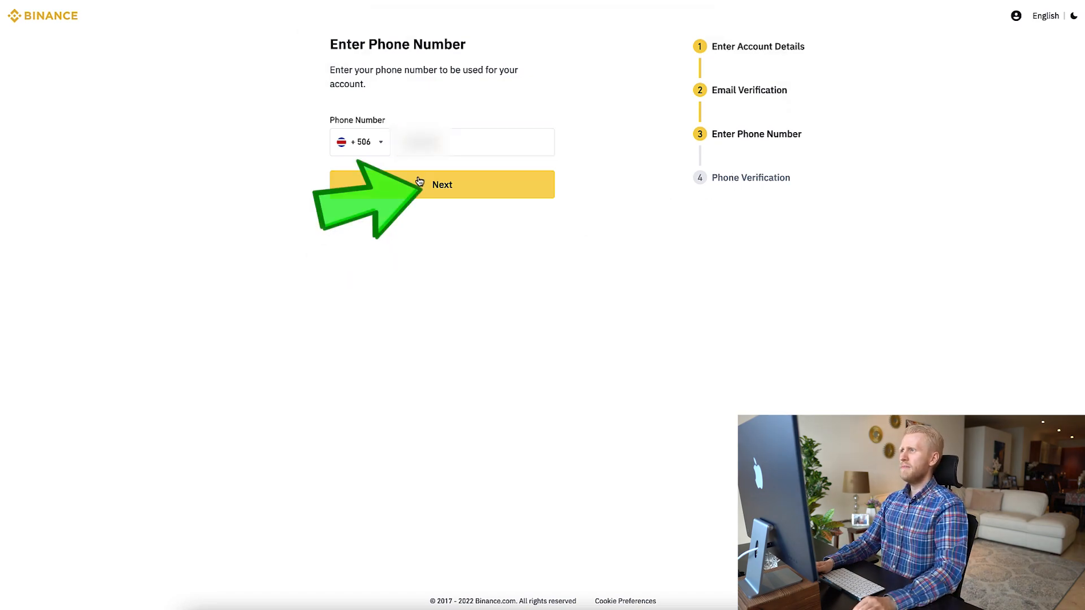
click(441, 184)
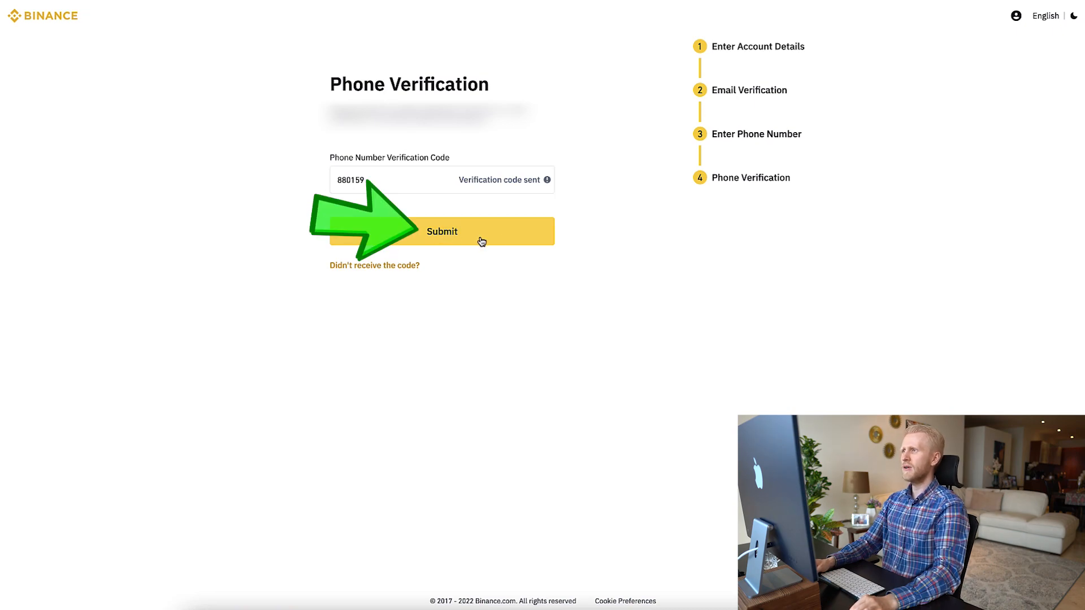
click(441, 231)
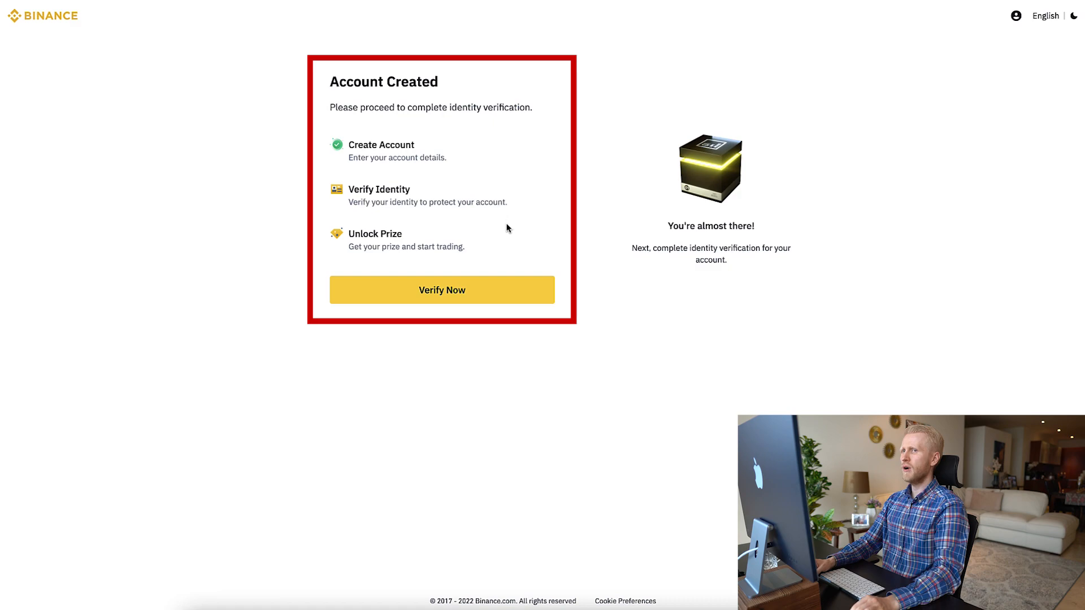
mouse_move(485, 290)
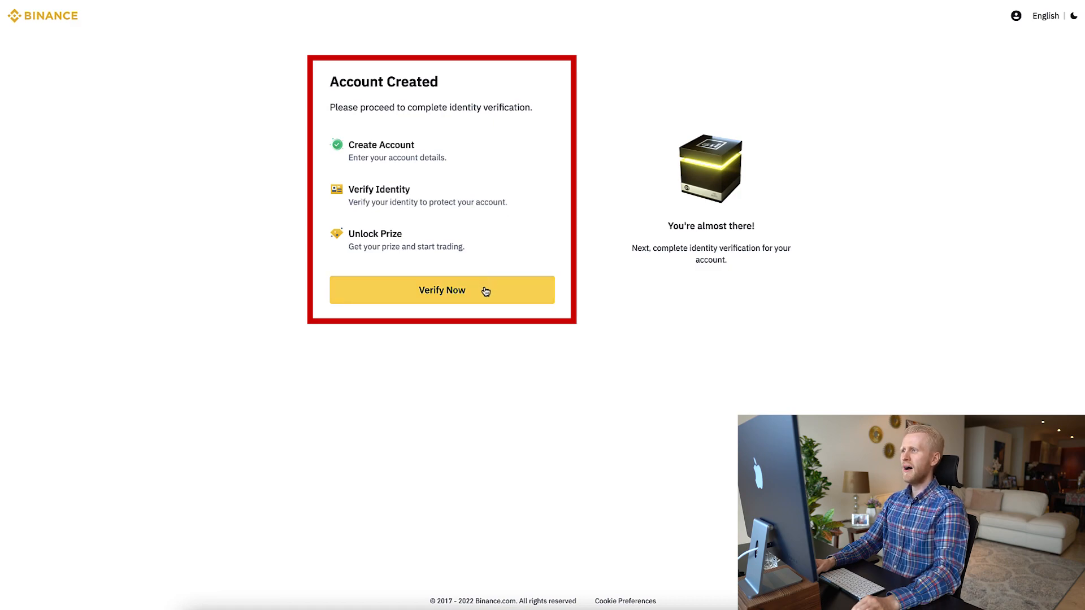
Open and dismiss the Personal Information verification form, then bring up the account menu.
click(441, 289)
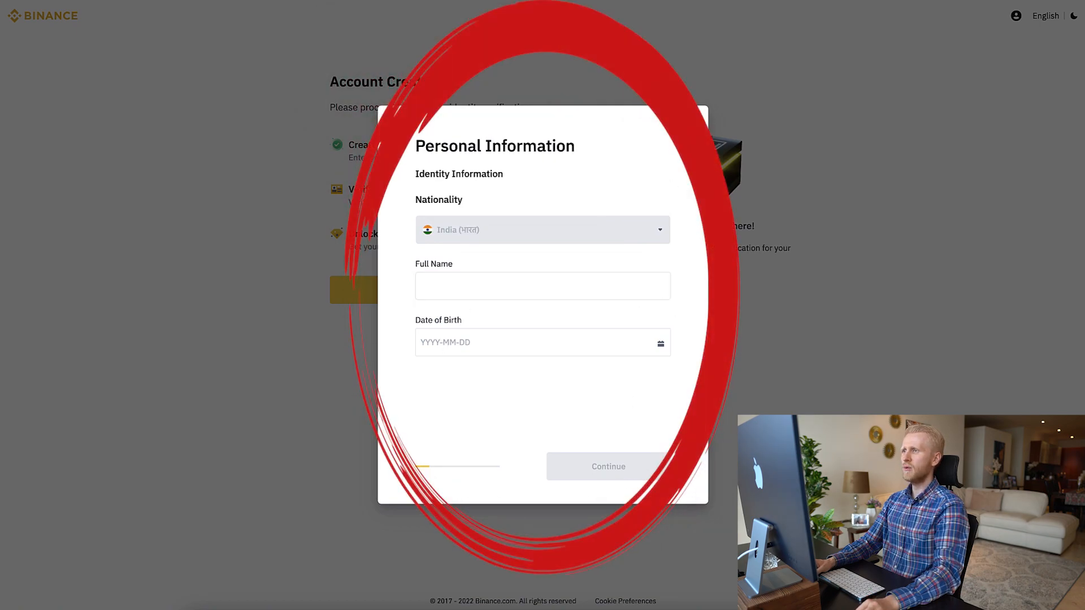
click(1016, 15)
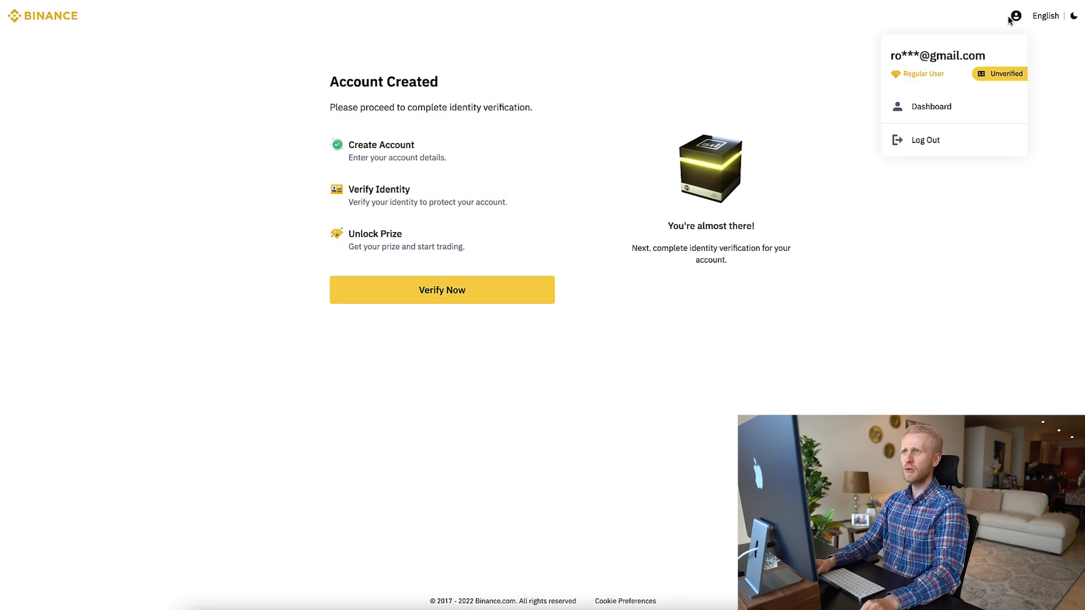
click(931, 106)
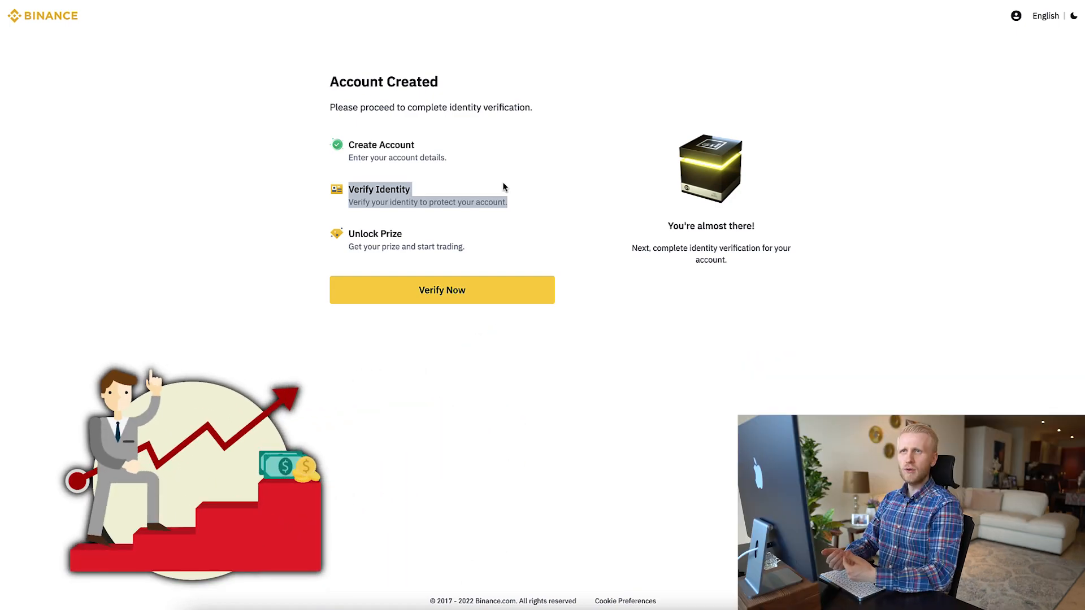
click(1016, 15)
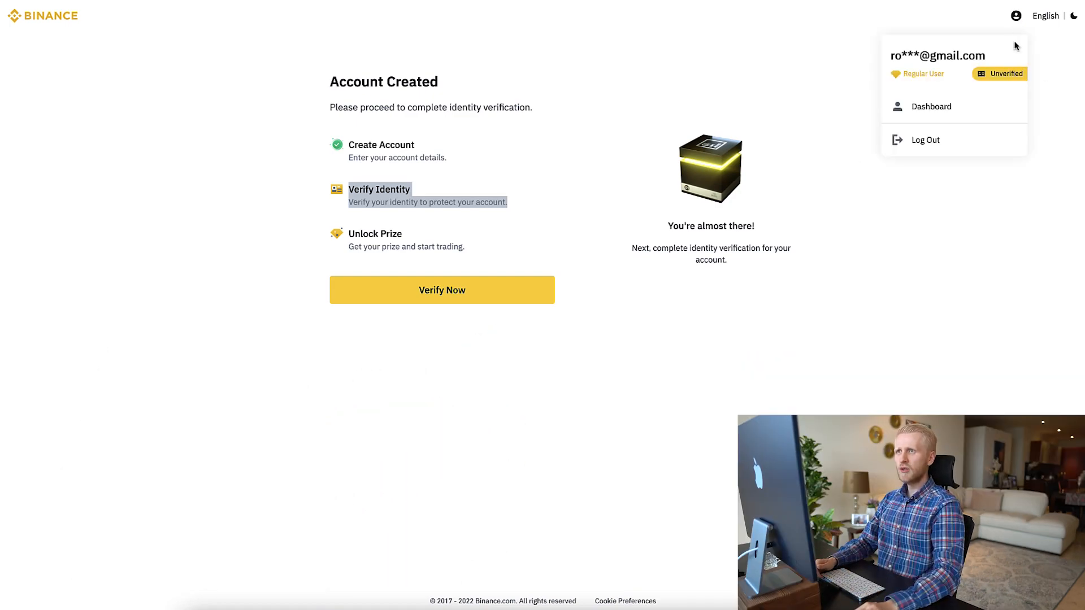
mouse_move(930, 106)
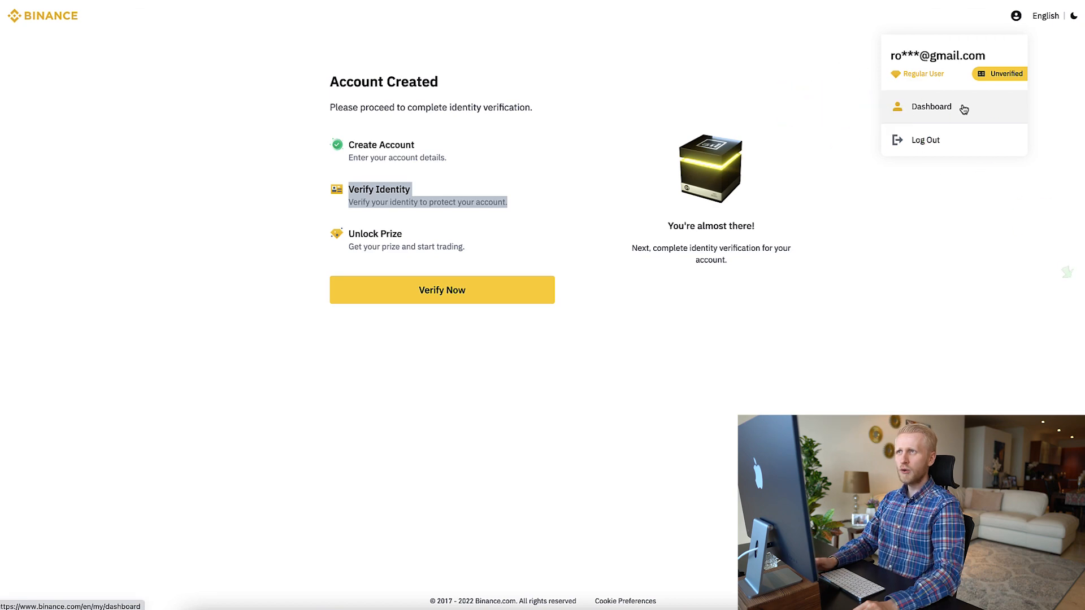
Go to the Dashboard and pick Binance/Google Authenticator for 2FA.
click(930, 106)
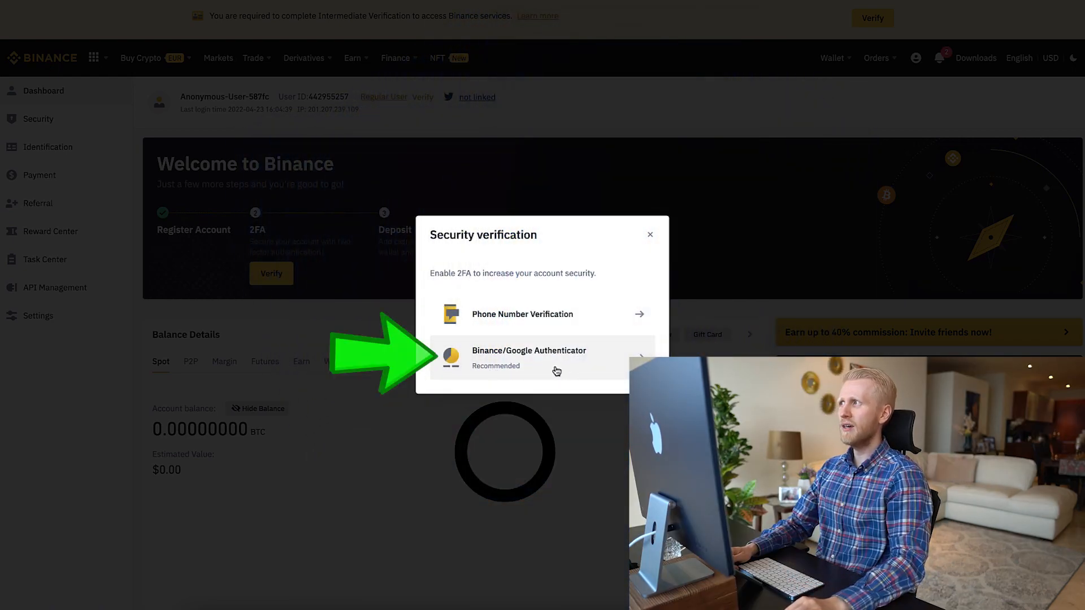
click(529, 358)
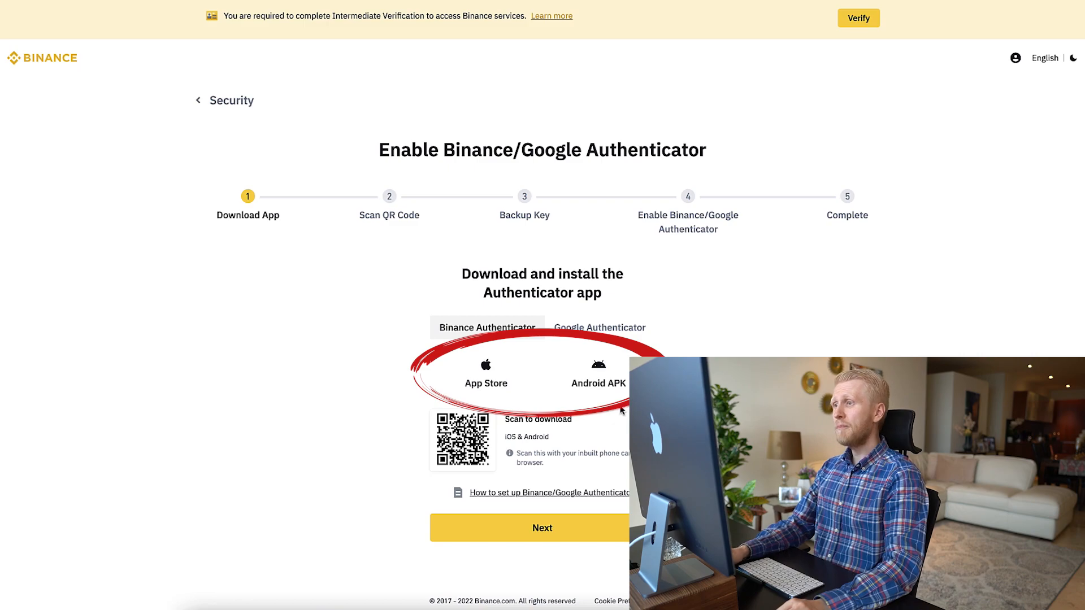
Switch to the Google Authenticator tab to reveal App Store and Google Play links.
click(598, 327)
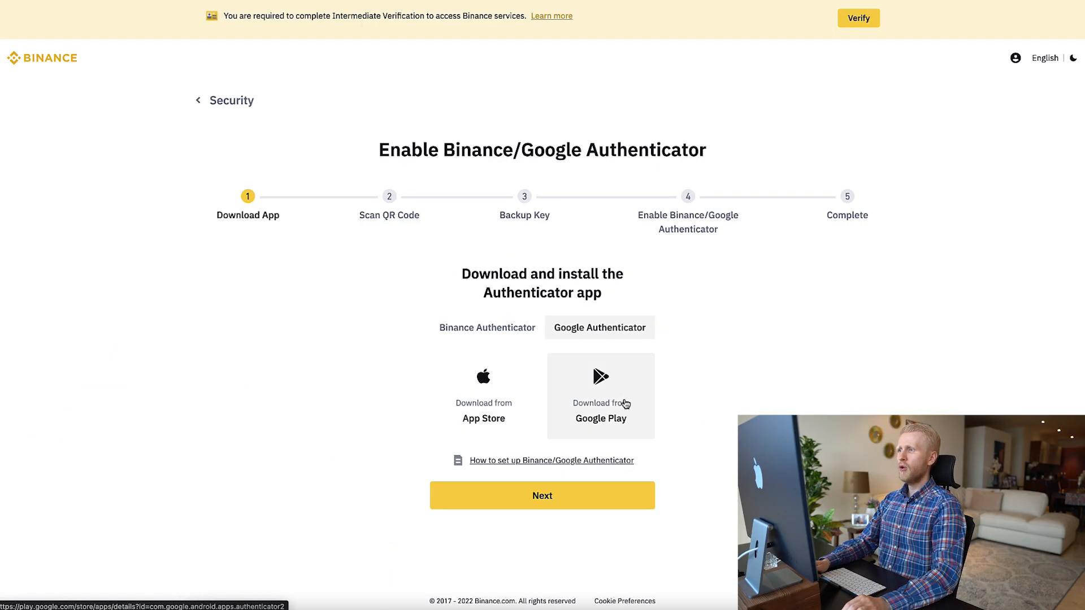
mouse_move(539, 370)
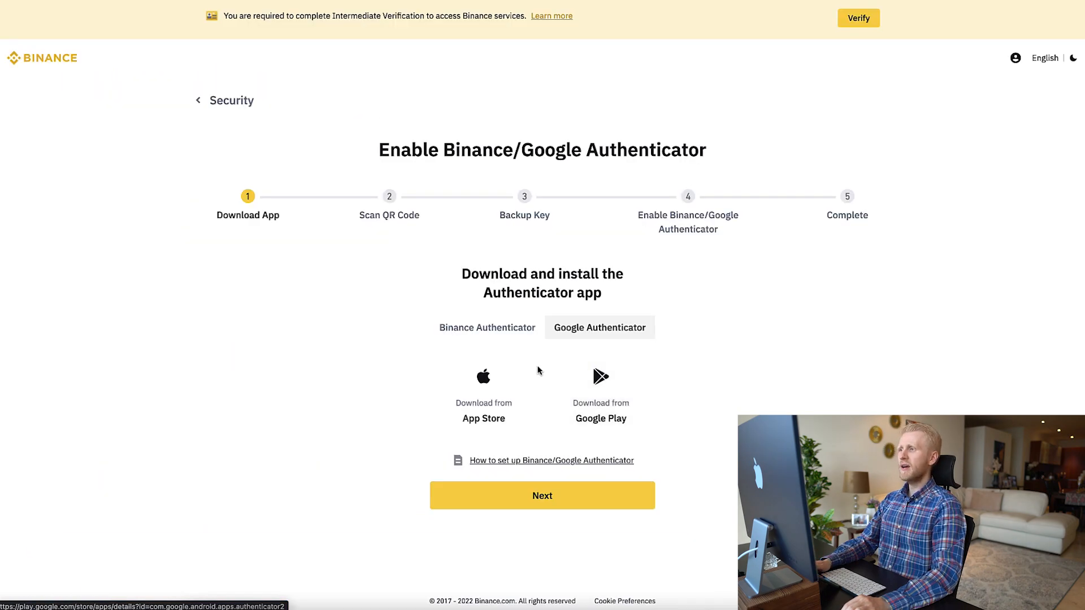
click(486, 327)
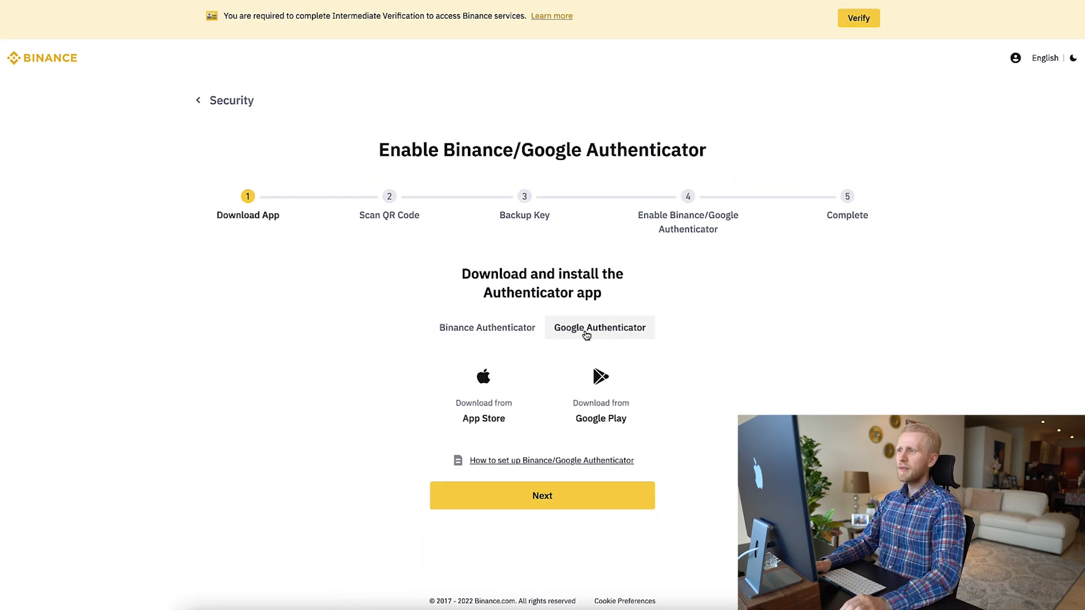
mouse_move(600, 395)
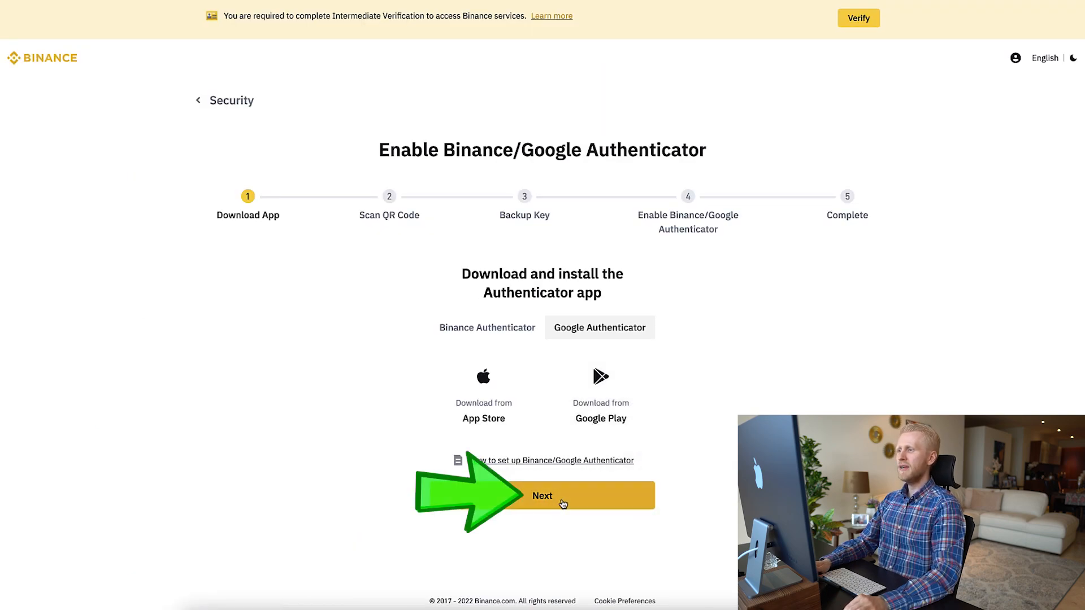
Continue past the authenticator app download step.
click(564, 495)
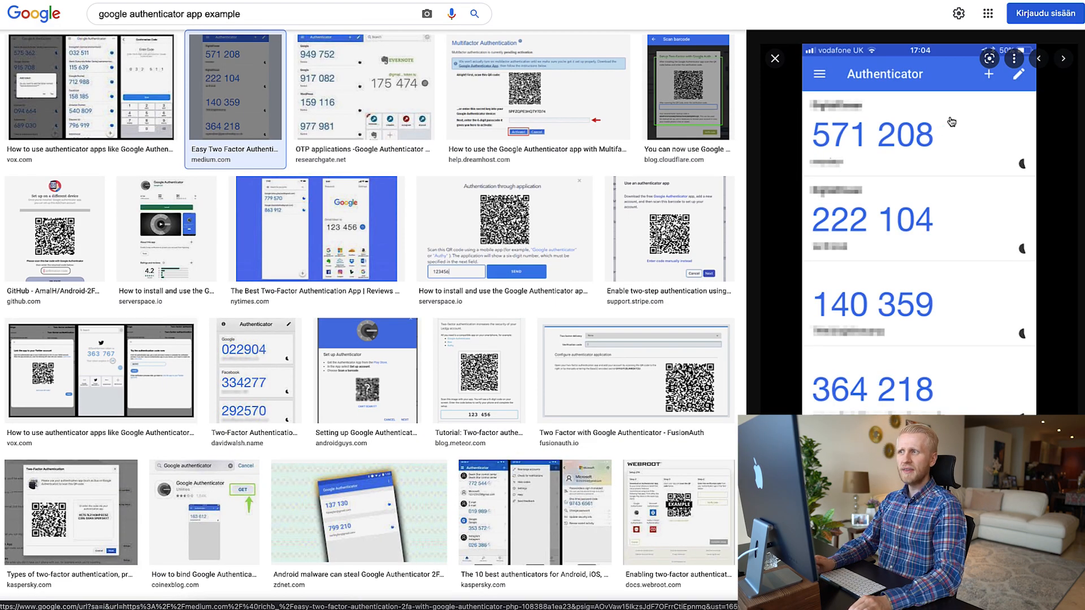
mouse_move(948, 160)
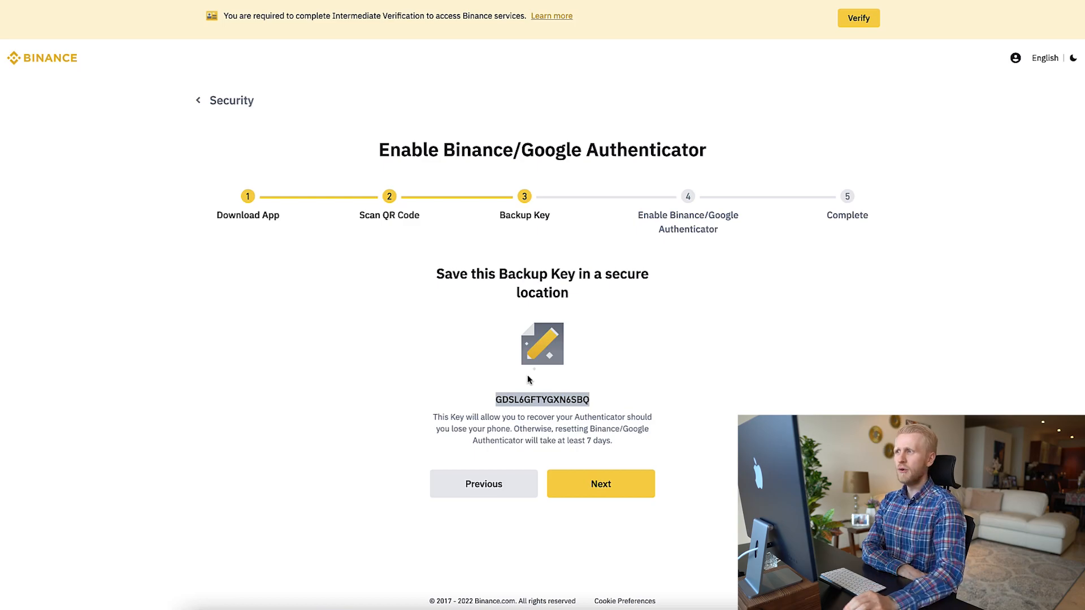
Advance to account verification and request an email verification code with Get Code.
click(598, 483)
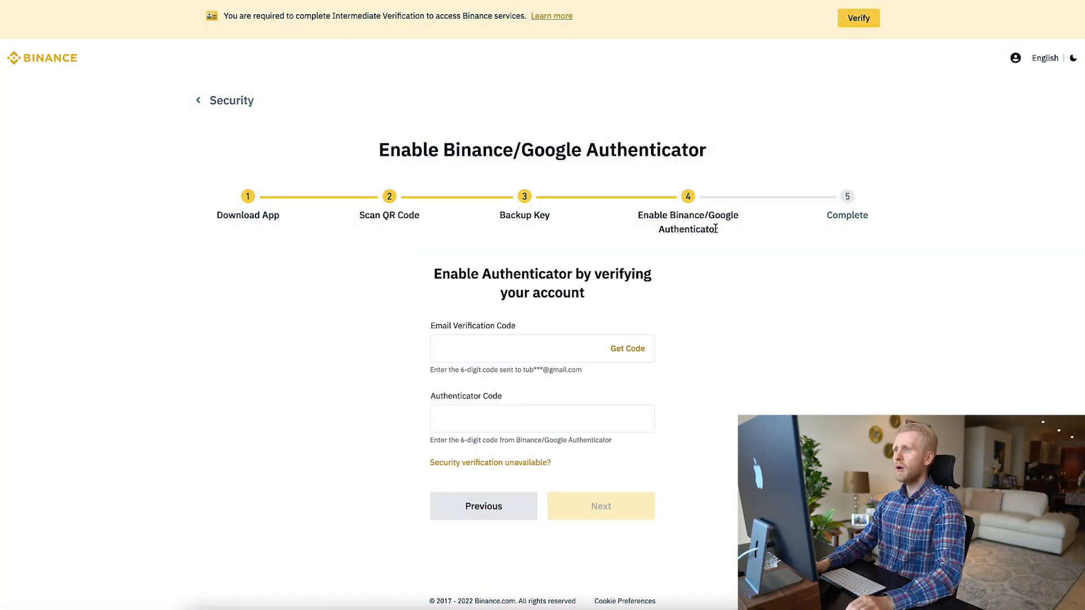
click(526, 348)
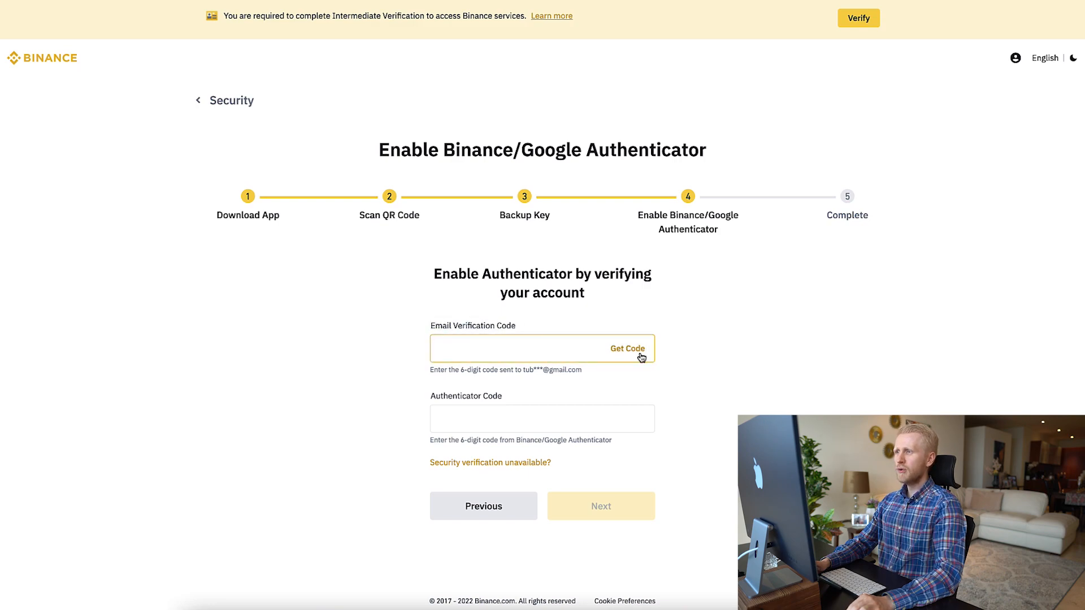
click(626, 347)
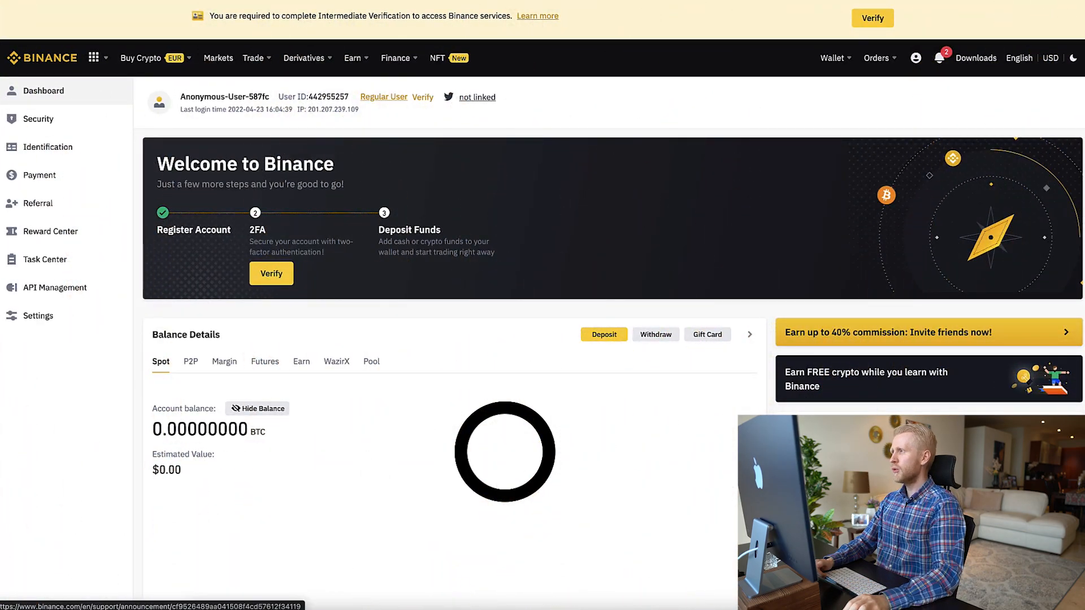
Scroll through Task Center's limited tasks and cashback vouchers, then show the Derivatives menu.
click(46, 259)
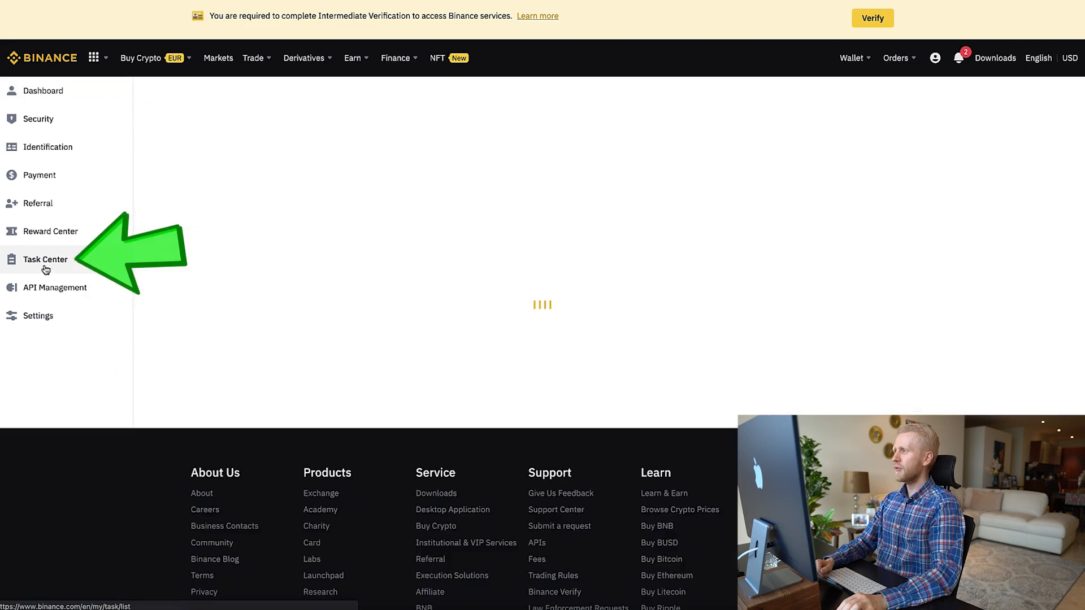
click(45, 258)
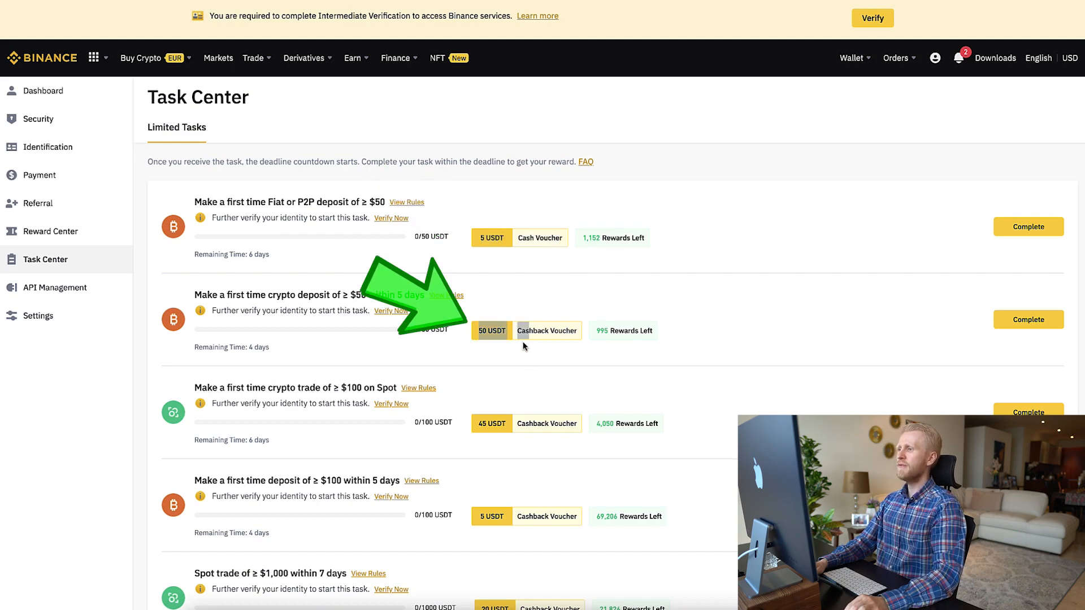
scroll(down, 3)
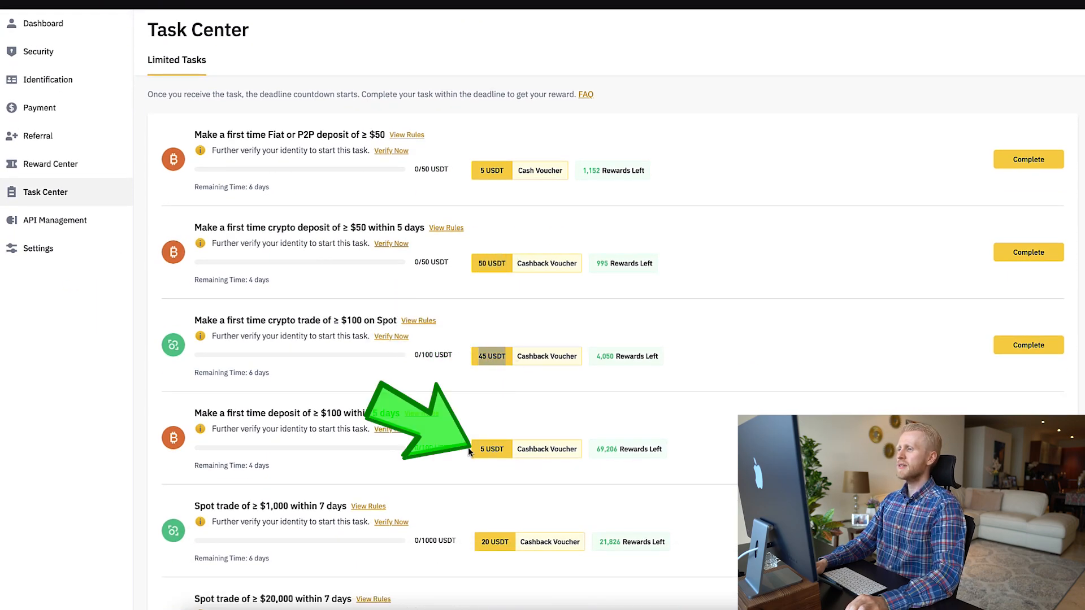
scroll(down, 3)
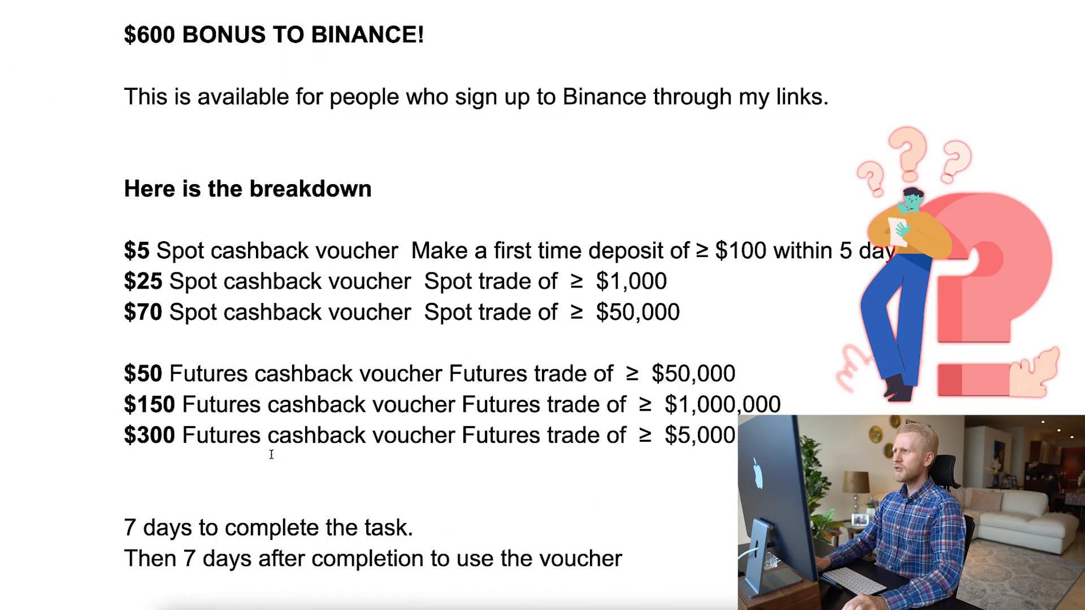
double_click(221, 366)
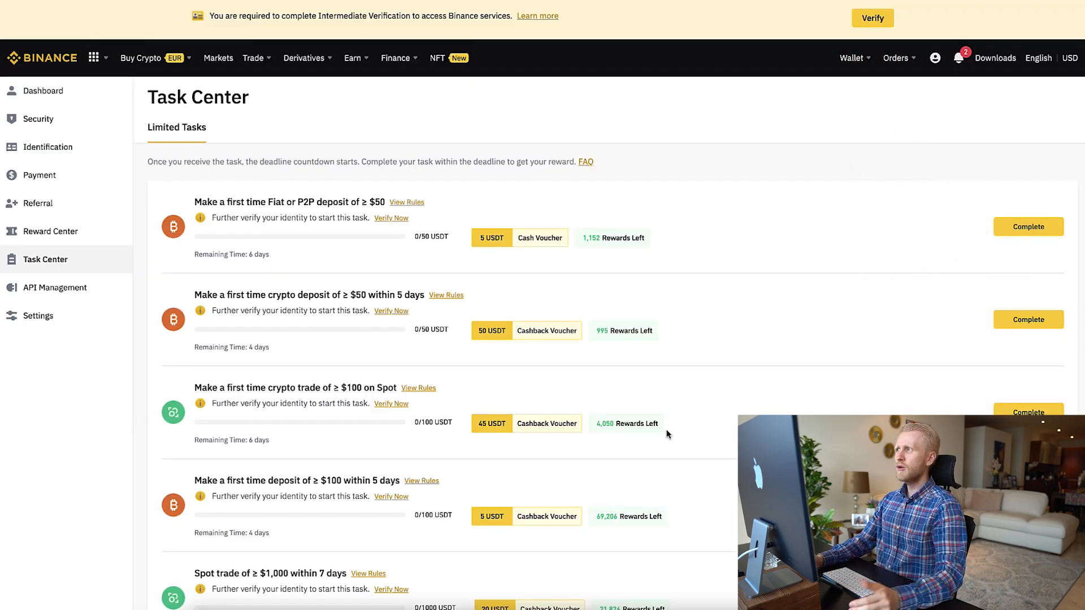
mouse_move(524, 175)
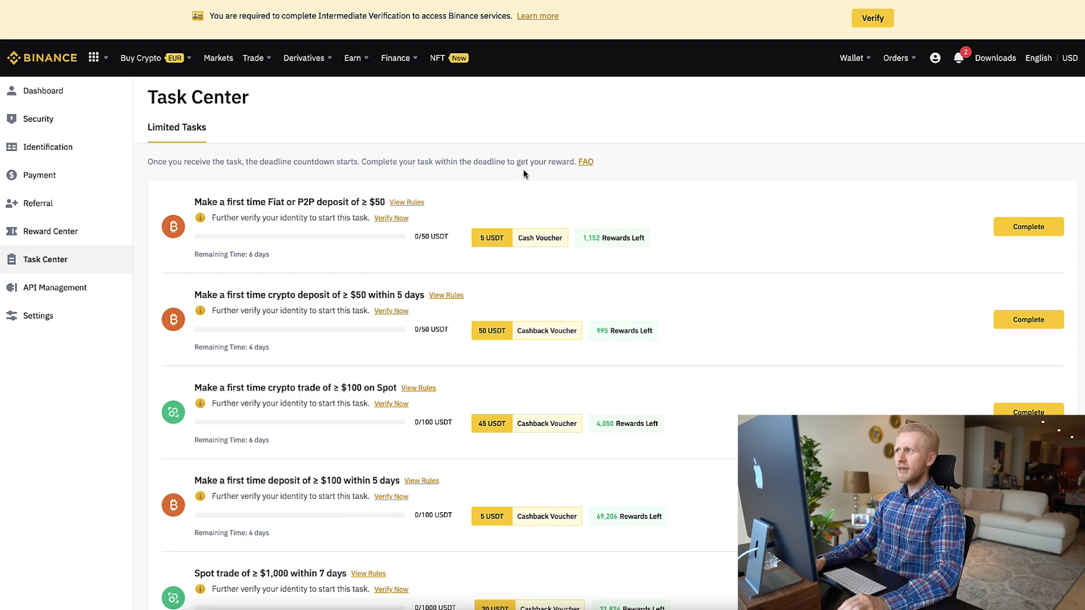
click(254, 58)
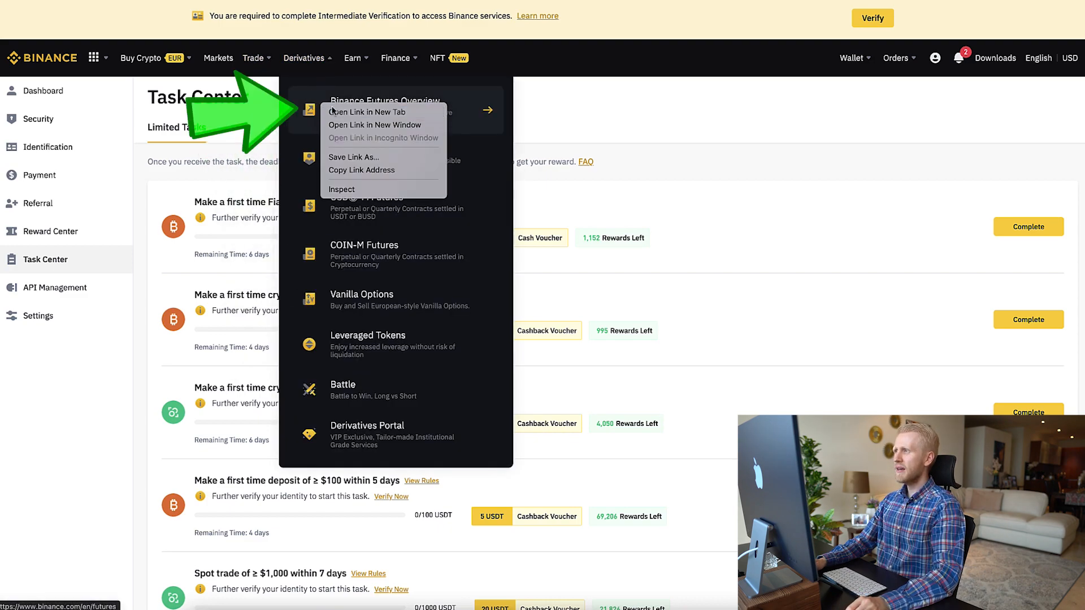
click(367, 112)
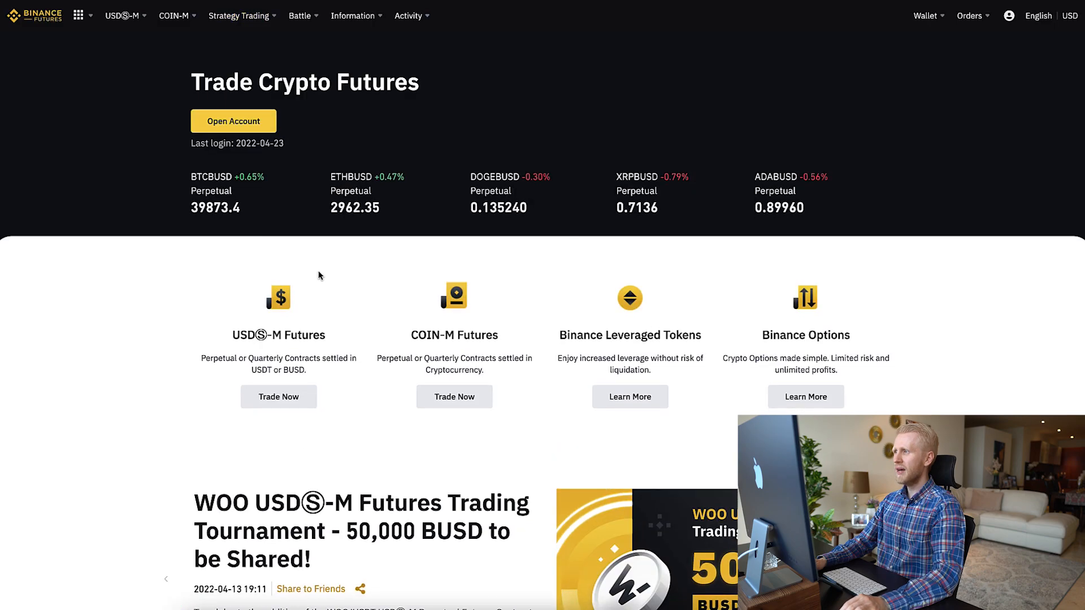
click(233, 121)
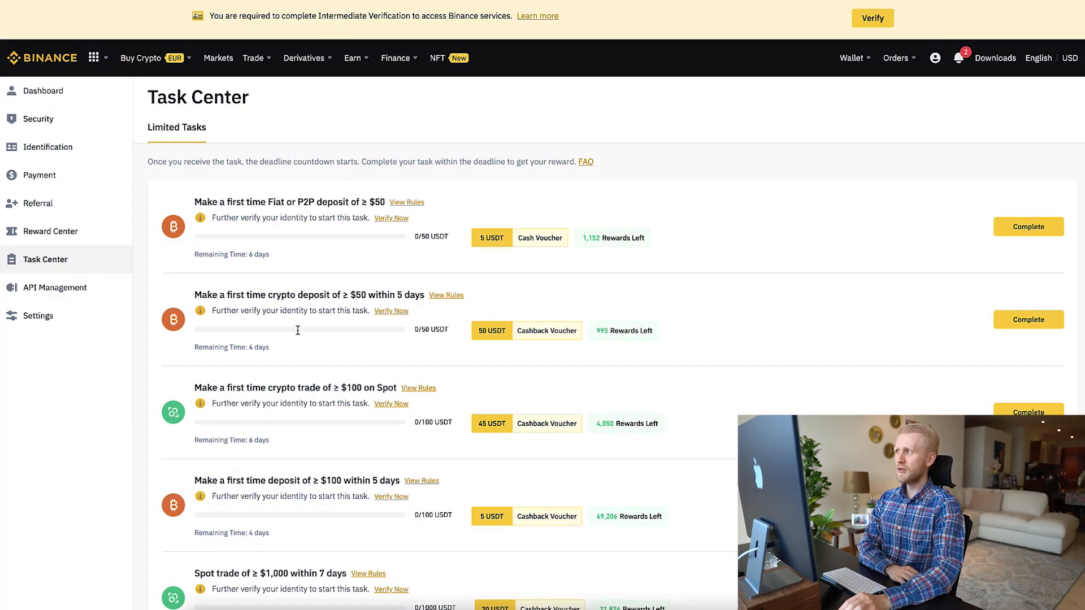
mouse_move(301, 284)
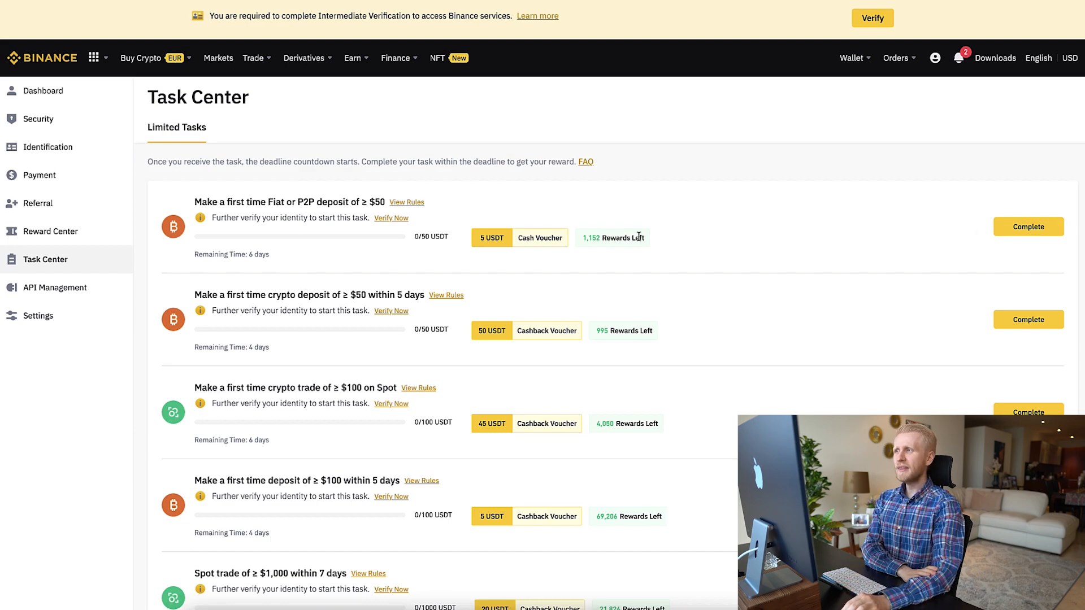
Go to the Security page showing security key, authenticator and phone as not linked.
click(1027, 226)
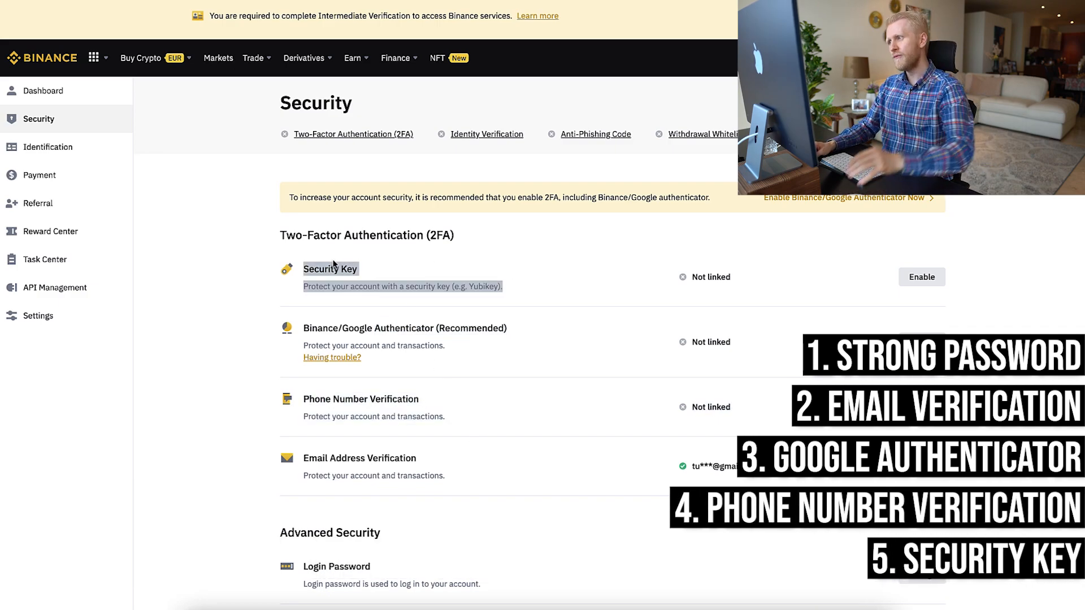
Enable Anti-Phishing Code under Advanced Security and read its explanation page.
scroll(down, 3)
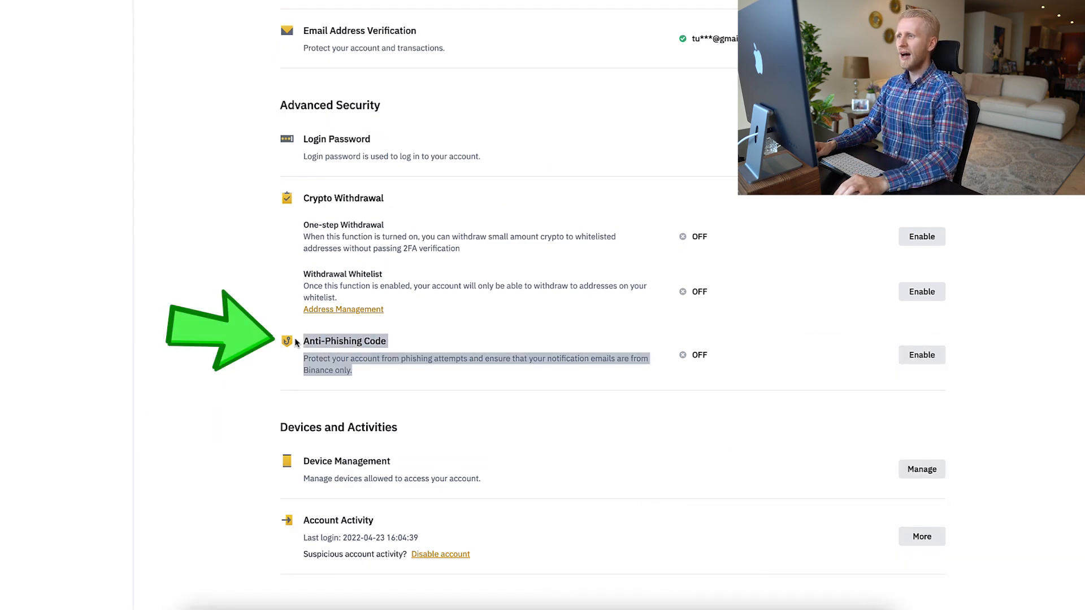
click(921, 355)
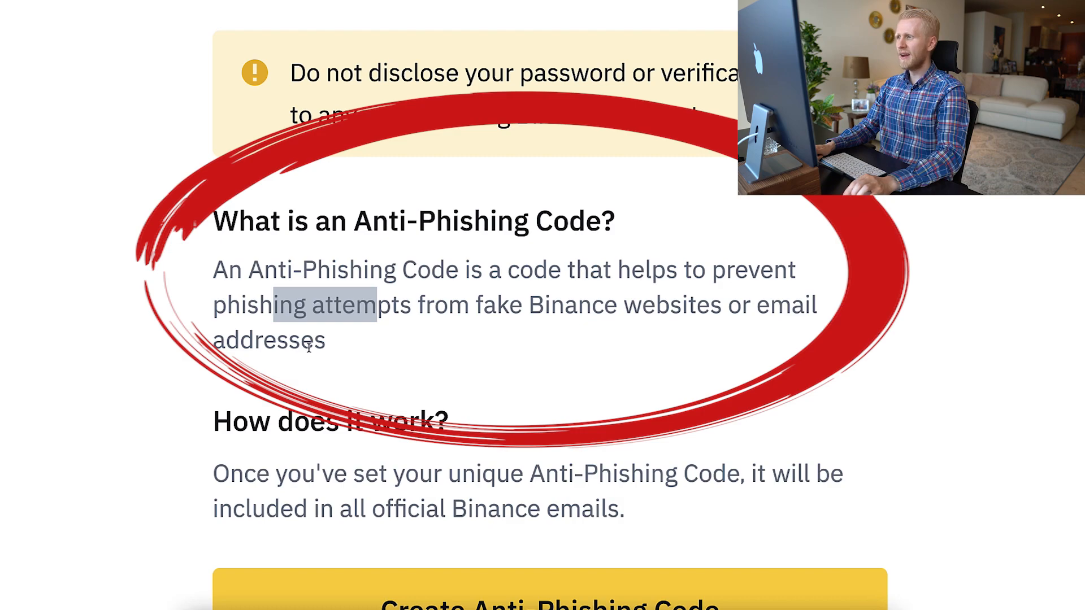
scroll(down, 3)
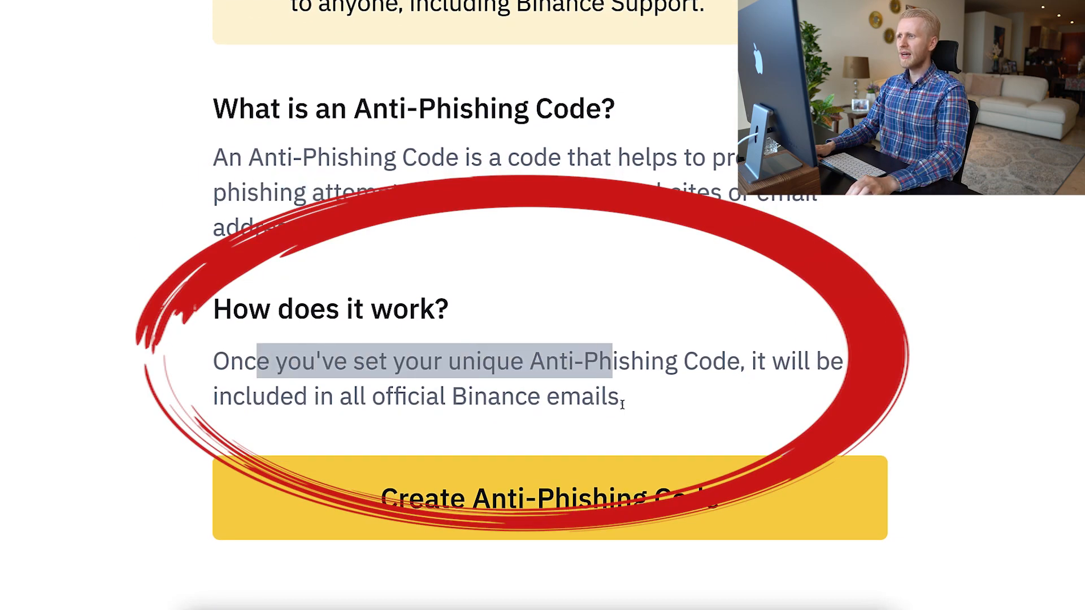